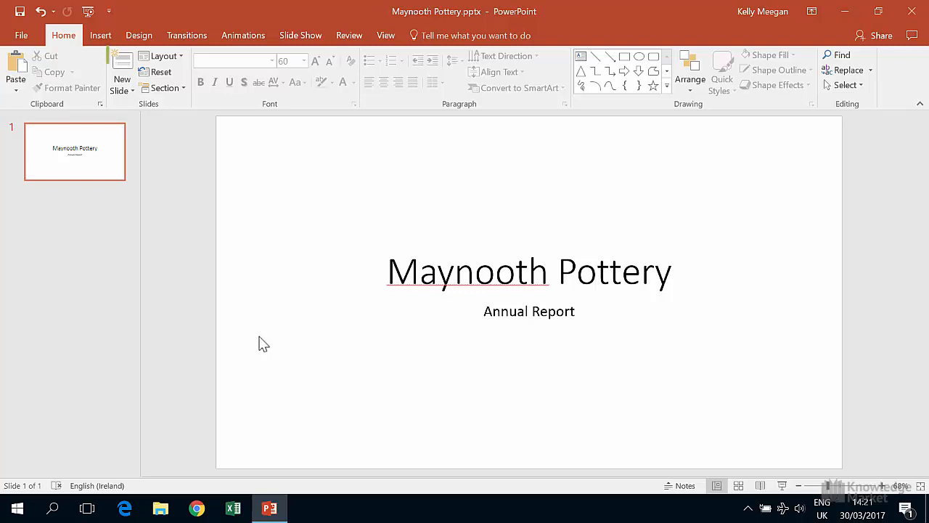
Step: Add a second slide with the Two Content layout from the New Slide dropdown
{"action": "left_click", "coordinate": [122, 91]}
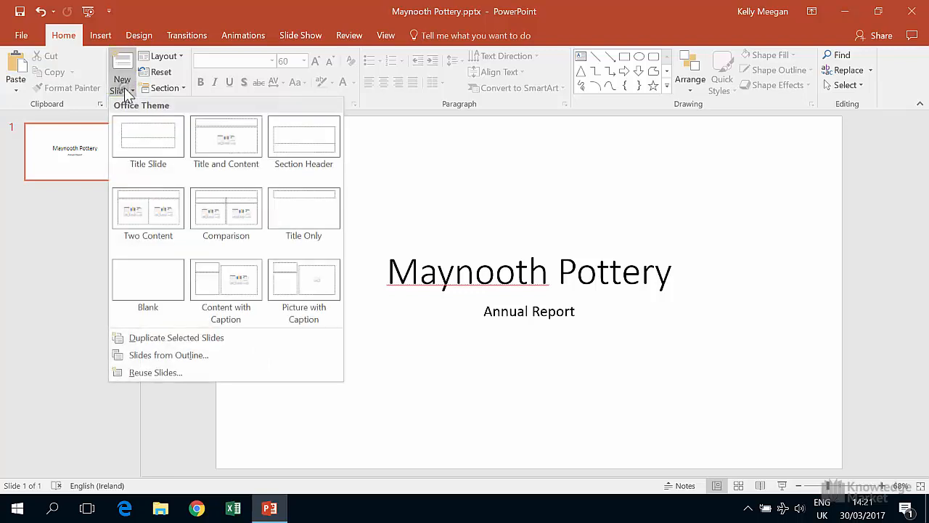
{"action": "mouse_move", "coordinate": [148, 210]}
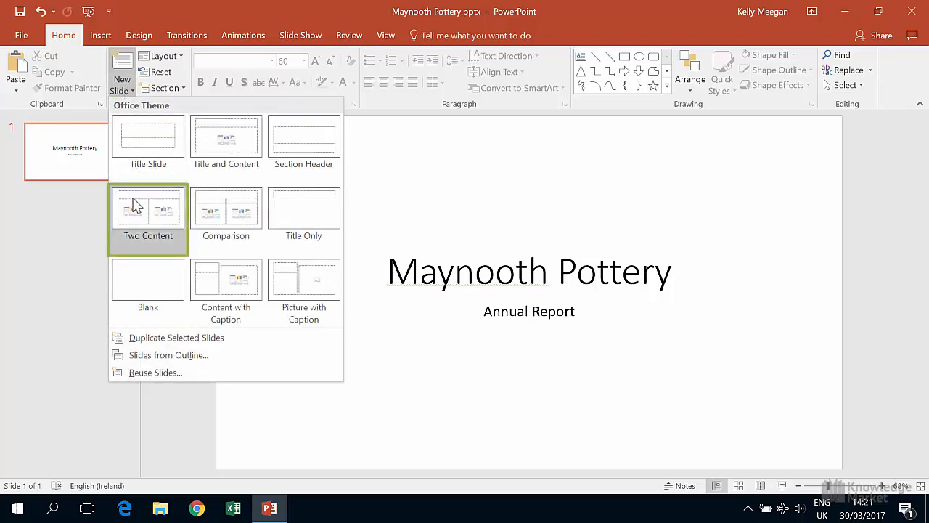
{"action": "left_click", "coordinate": [148, 214]}
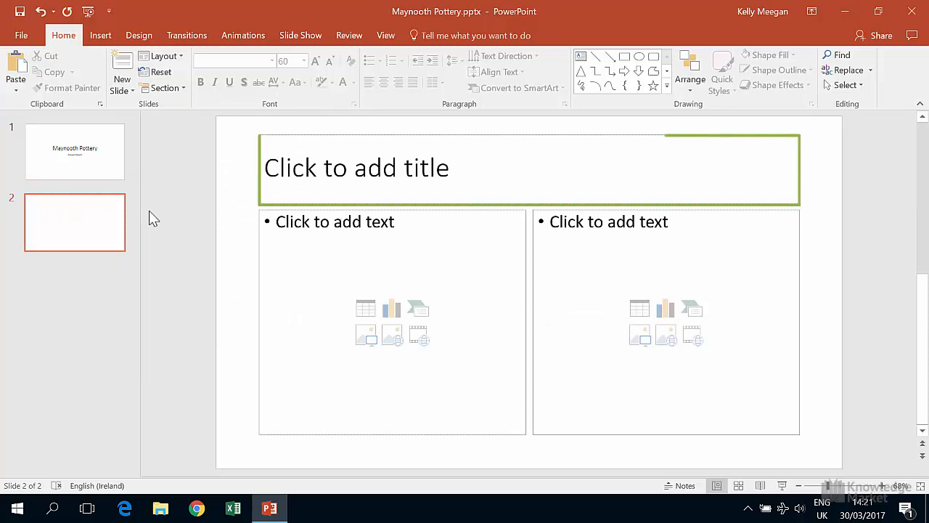
Step: Enter 'Sales Staff' in the slide's title placeholder
{"action": "left_click", "coordinate": [356, 166]}
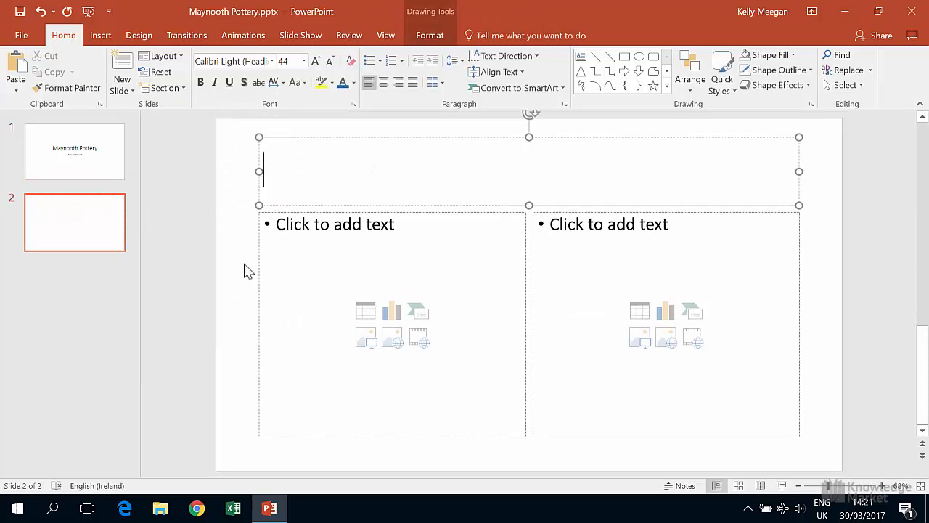
{"action": "type", "text": "Sales Sta"}
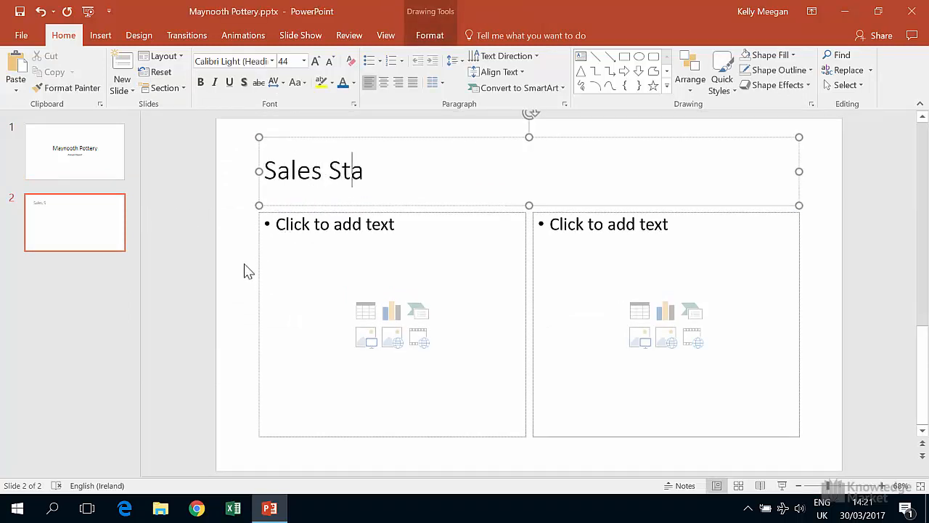
{"action": "type", "text": "ff"}
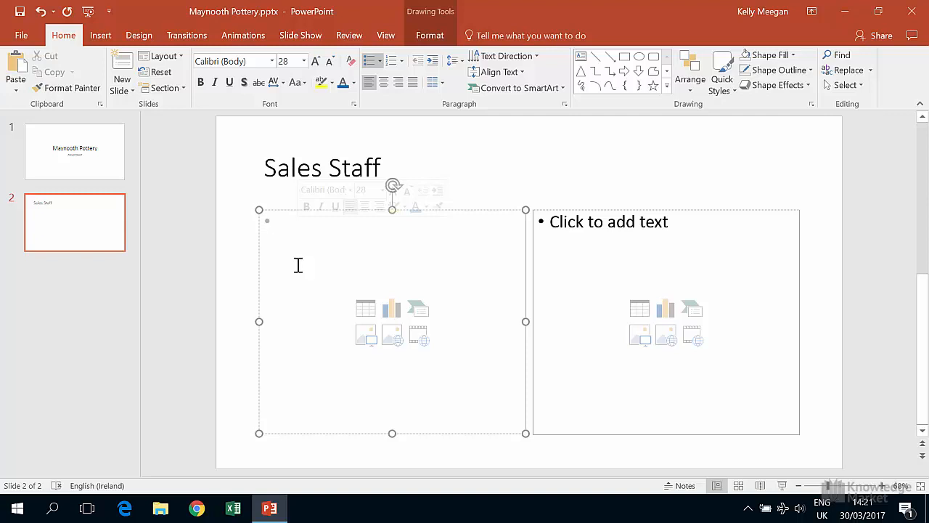
{"action": "type", "text": "Area"}
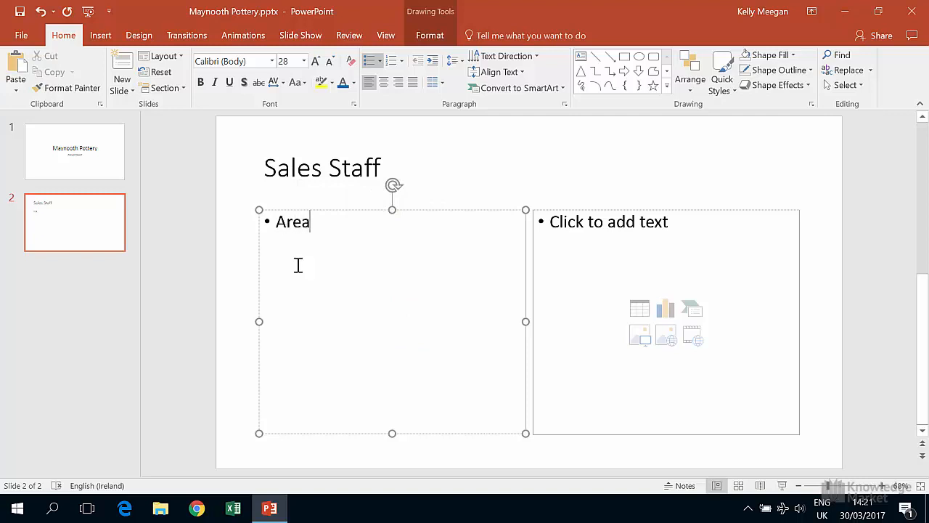
{"action": "type", "text": "Covered"}
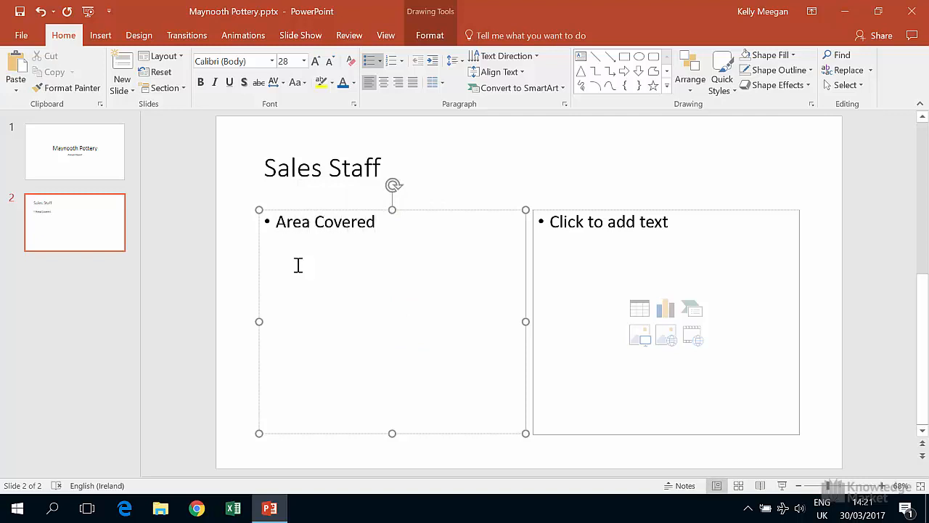
{"action": "key", "text": "Enter"}
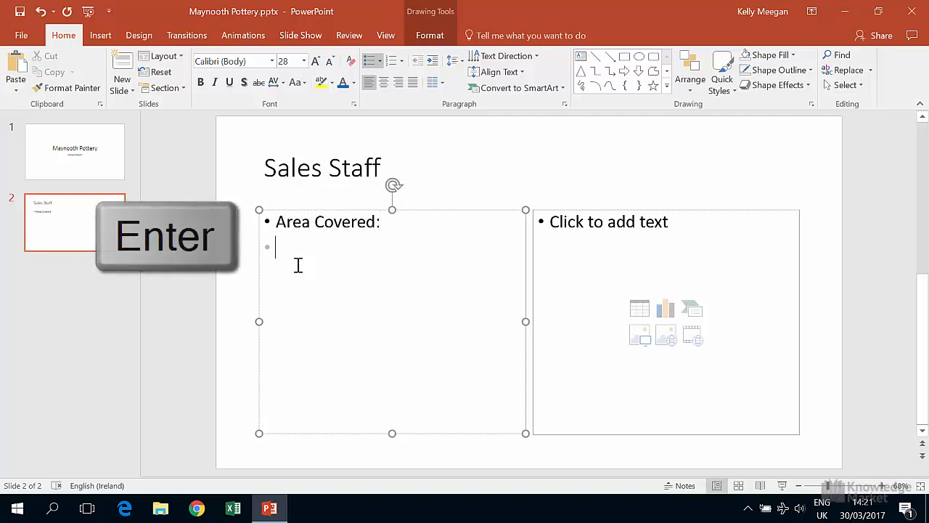
{"action": "type", "text": "No"}
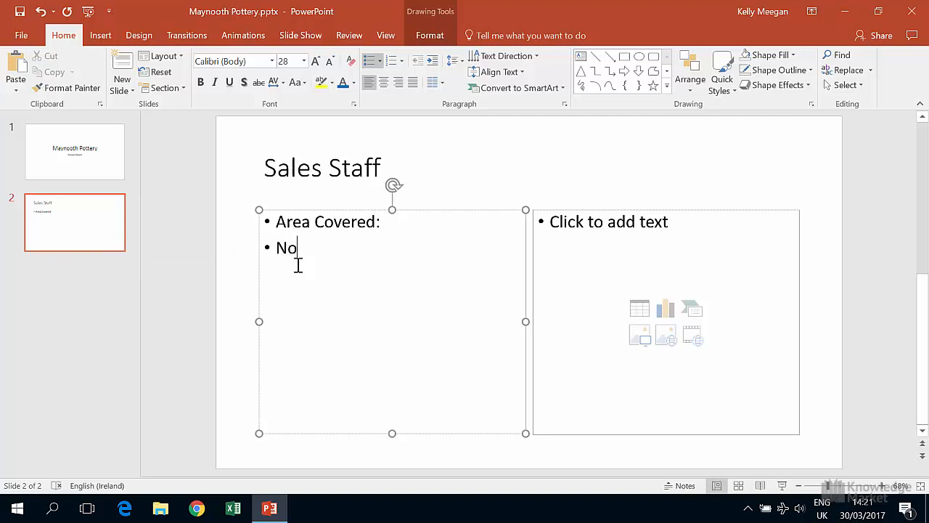
{"action": "key", "text": "Enter"}
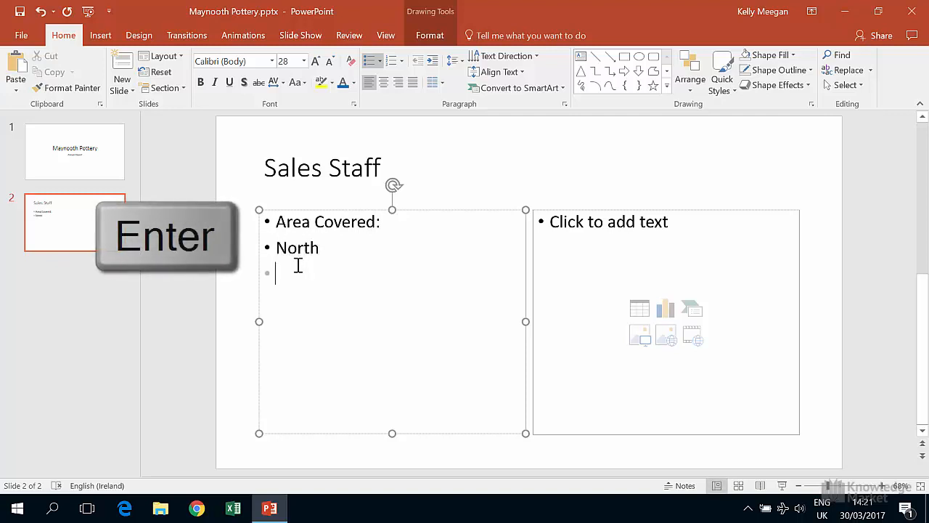
{"action": "type", "text": "Ed"}
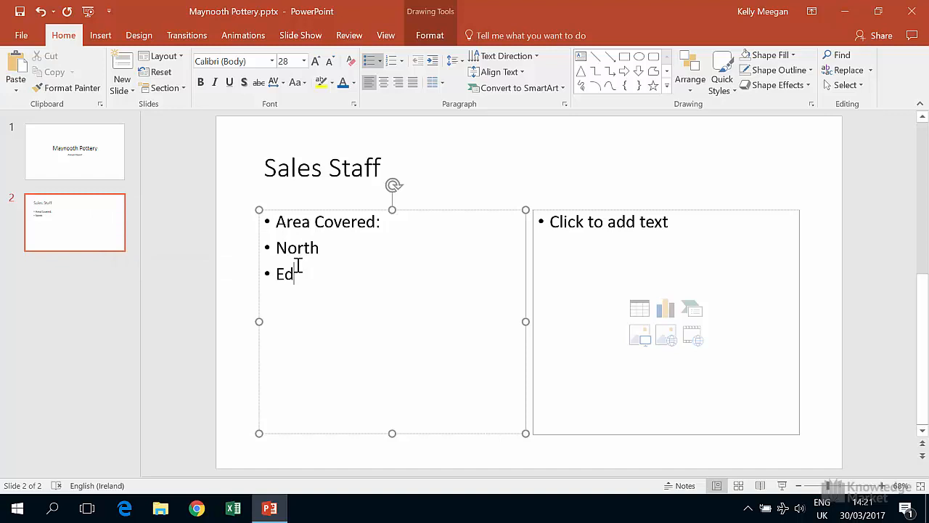
{"action": "type", "text": "Delaney"}
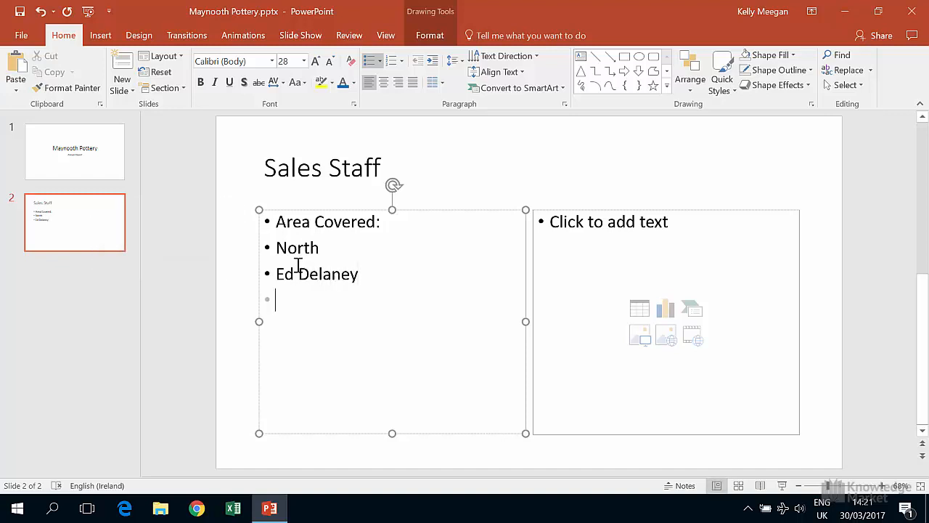
{"action": "type", "text": "Frank Mu"}
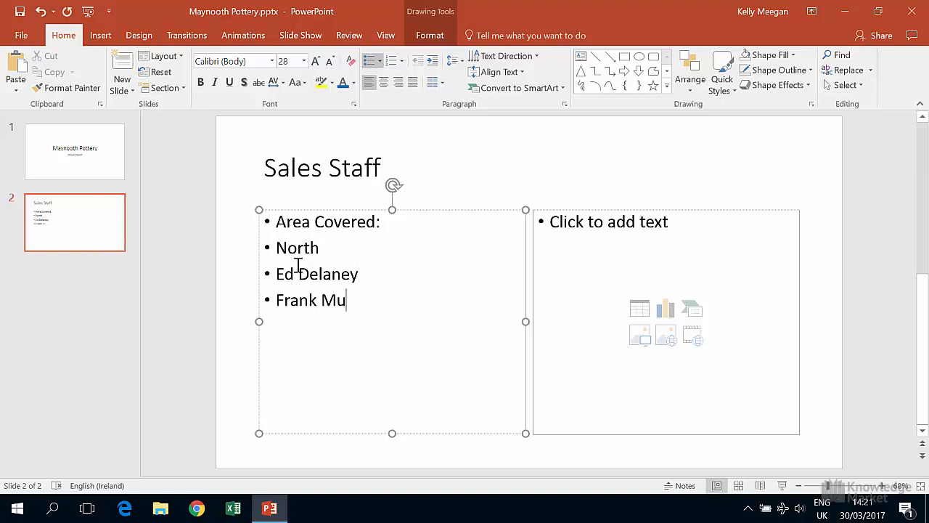
{"action": "key", "text": "Enter"}
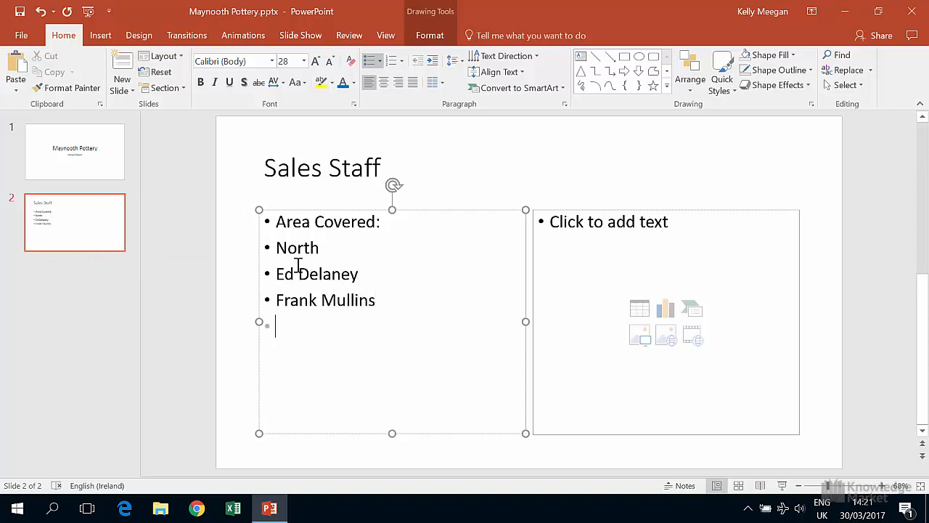
{"action": "type", "text": "South"}
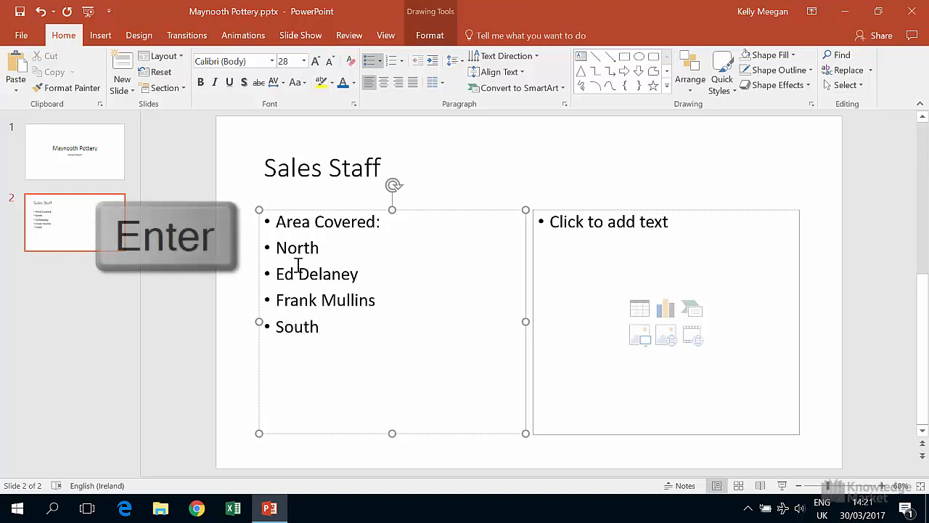
{"action": "key", "text": "enter"}
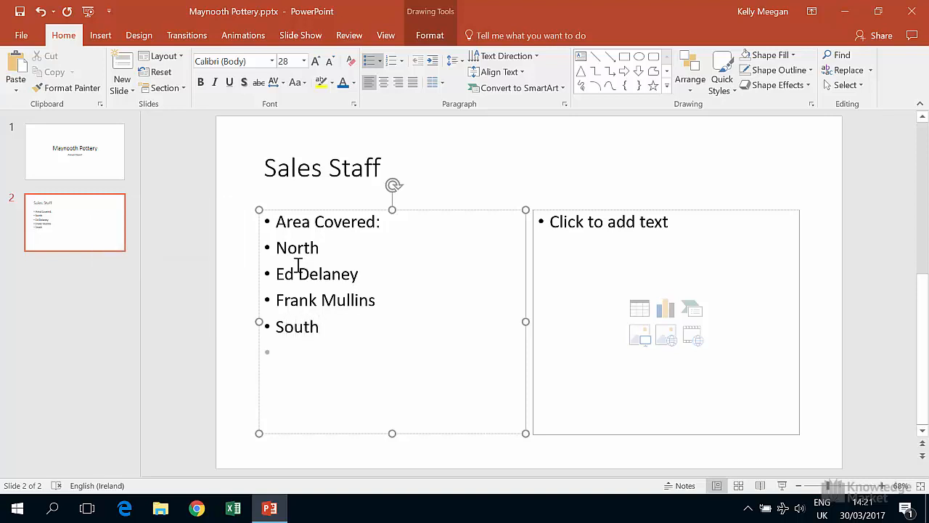
{"action": "type", "text": "Luisa"}
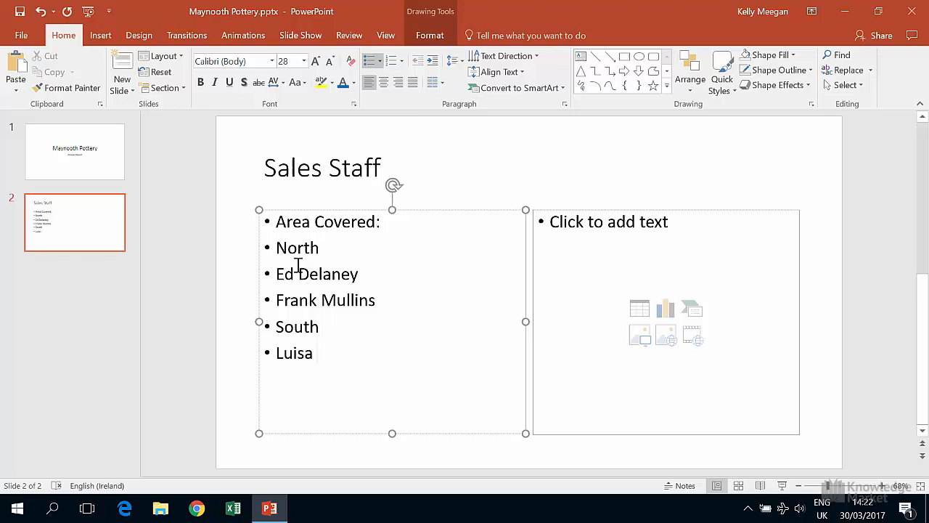
{"action": "key", "text": "enter"}
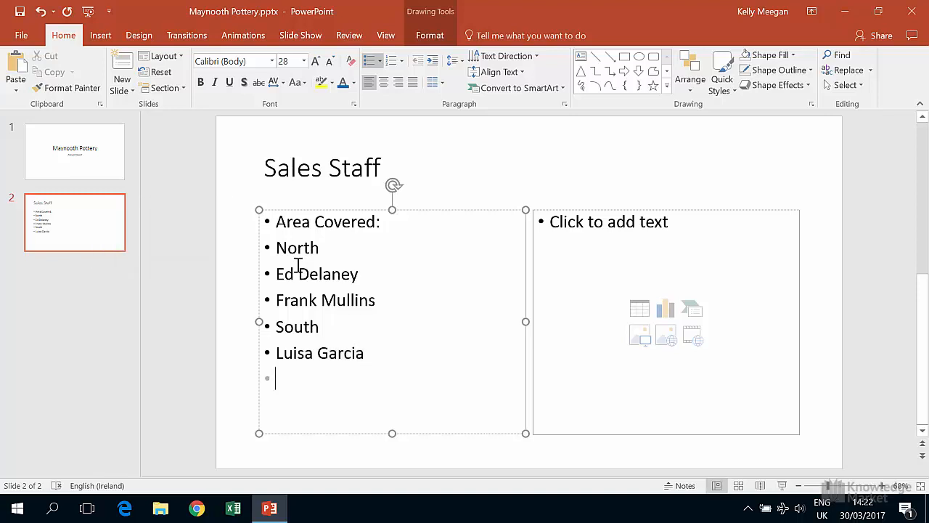
{"action": "type", "text": "Kevin"}
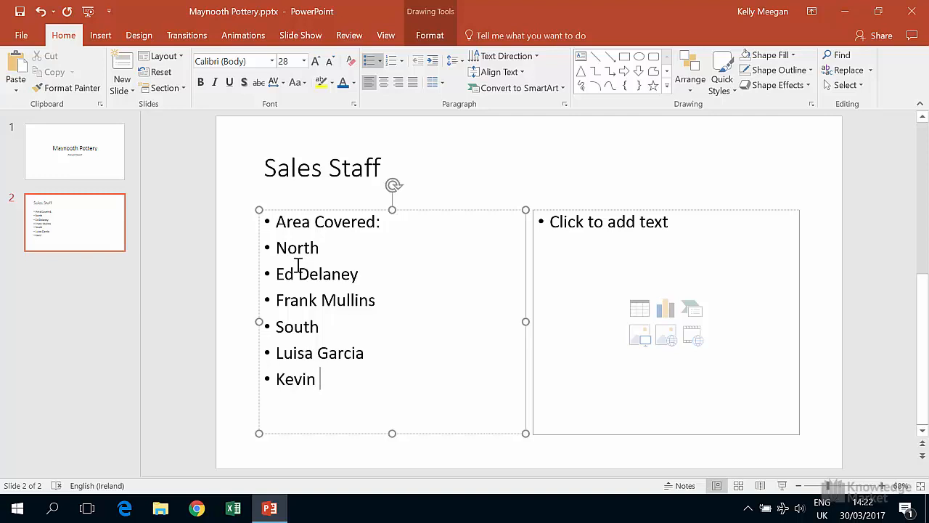
{"action": "type", "text": "Byrne"}
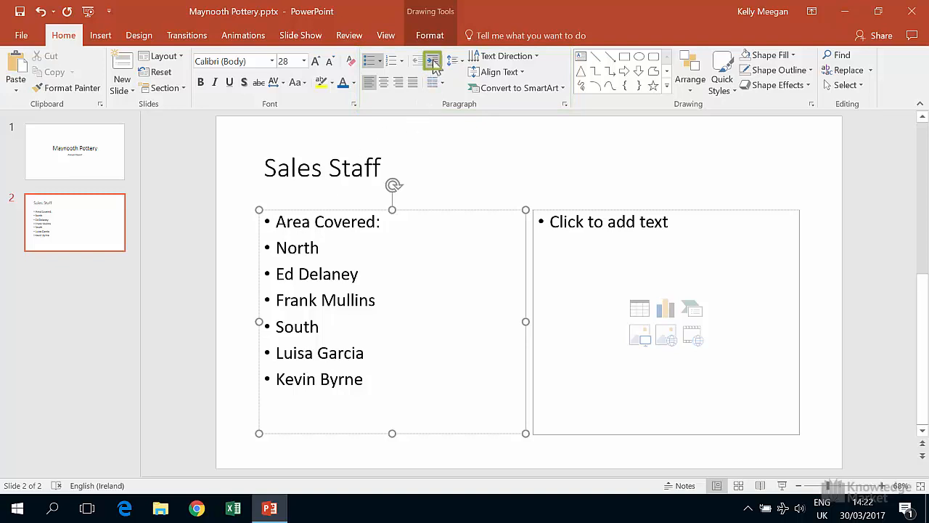
{"action": "left_click", "coordinate": [432, 61]}
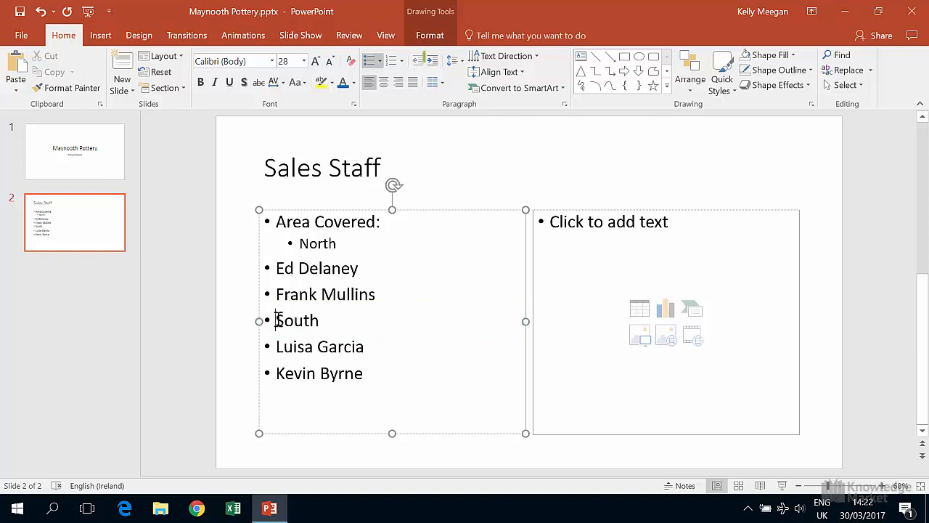
{"action": "left_click", "coordinate": [432, 60]}
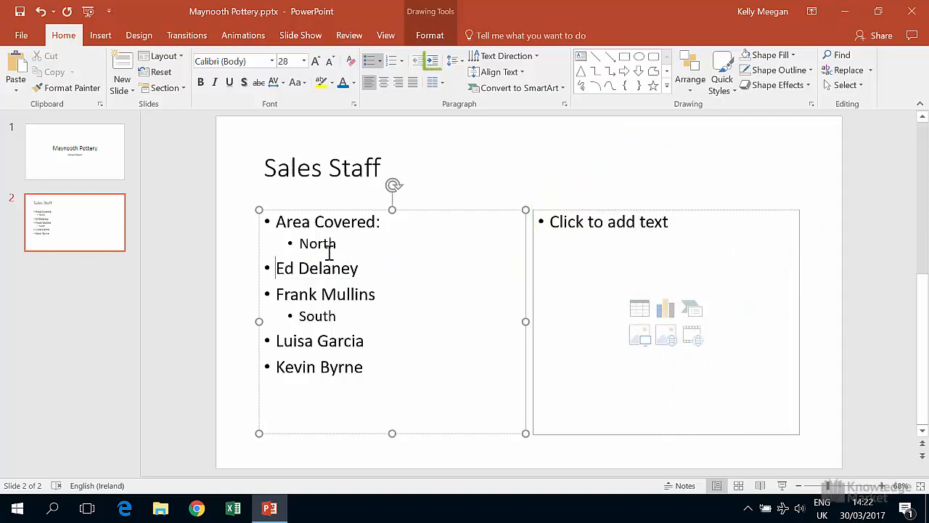
{"action": "left_click", "coordinate": [432, 60]}
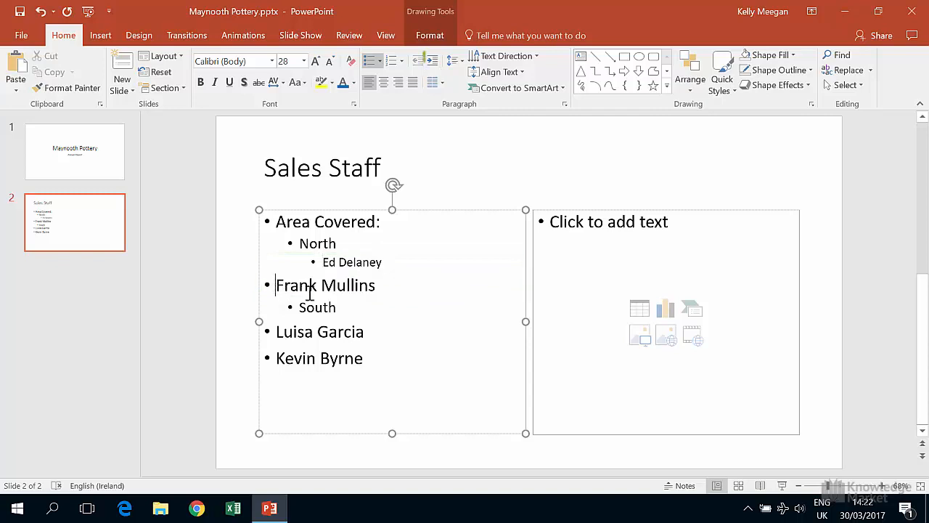
{"action": "left_click", "coordinate": [433, 61]}
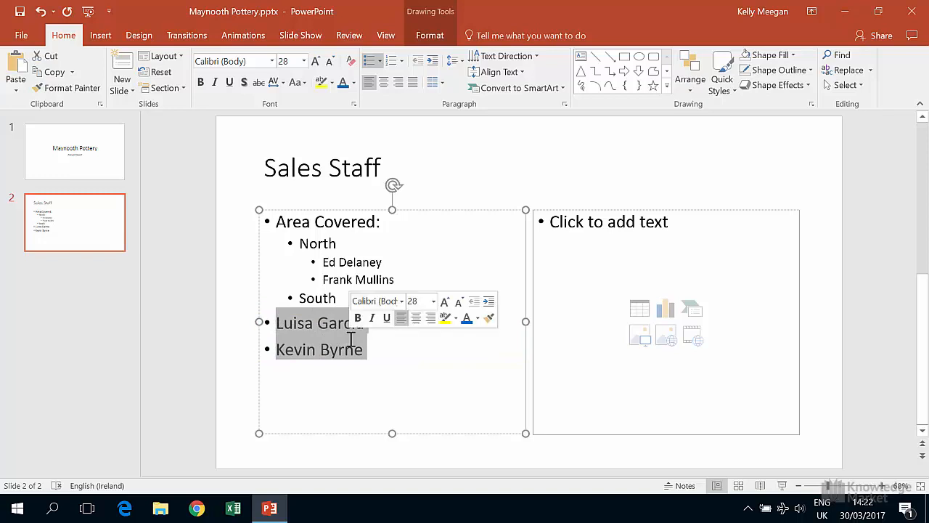
{"action": "left_click", "coordinate": [432, 60]}
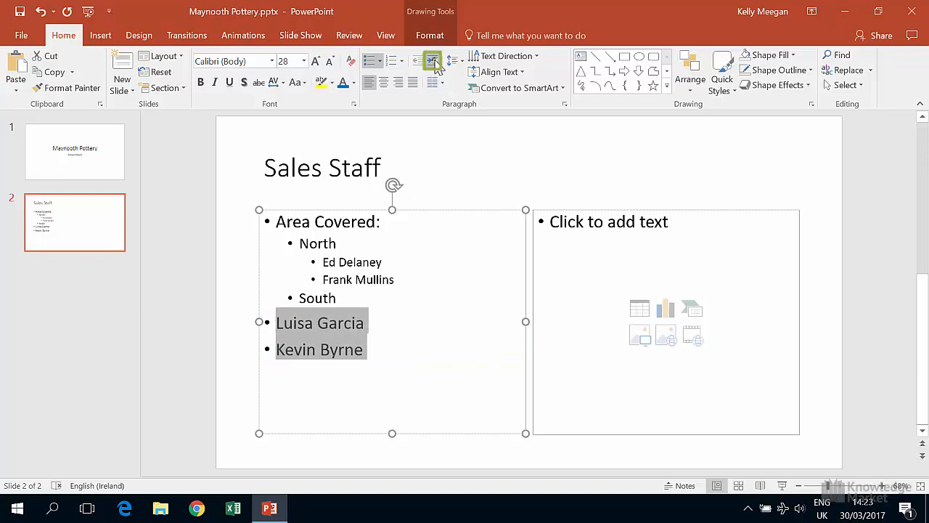
{"action": "left_click", "coordinate": [432, 61]}
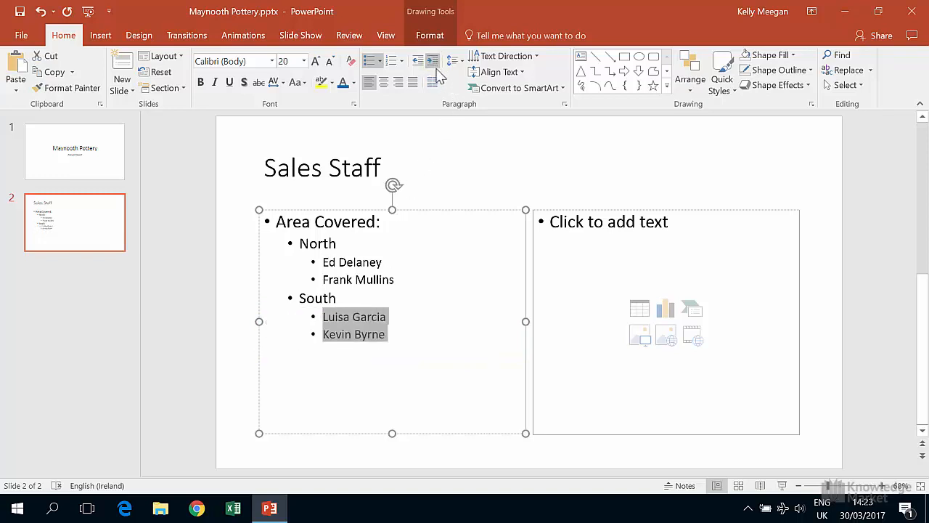
{"action": "left_click", "coordinate": [405, 334]}
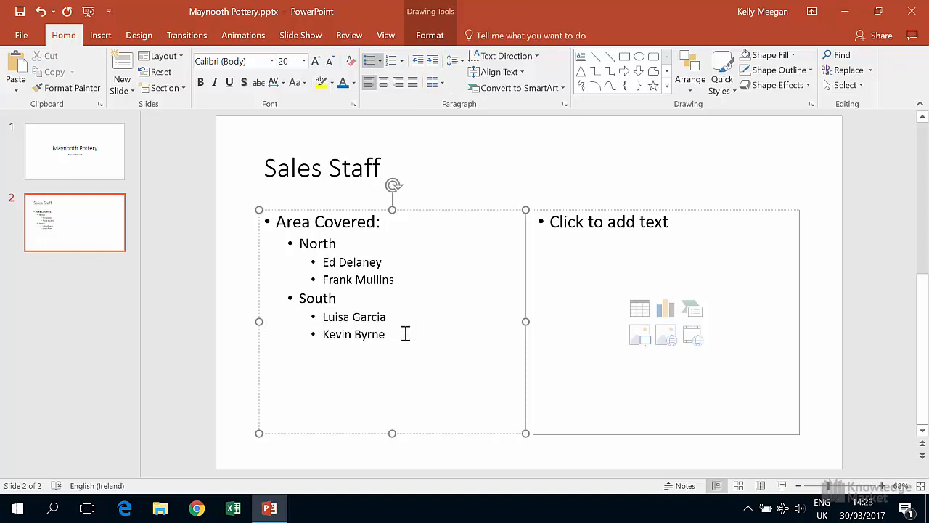
{"action": "left_click", "coordinate": [317, 243]}
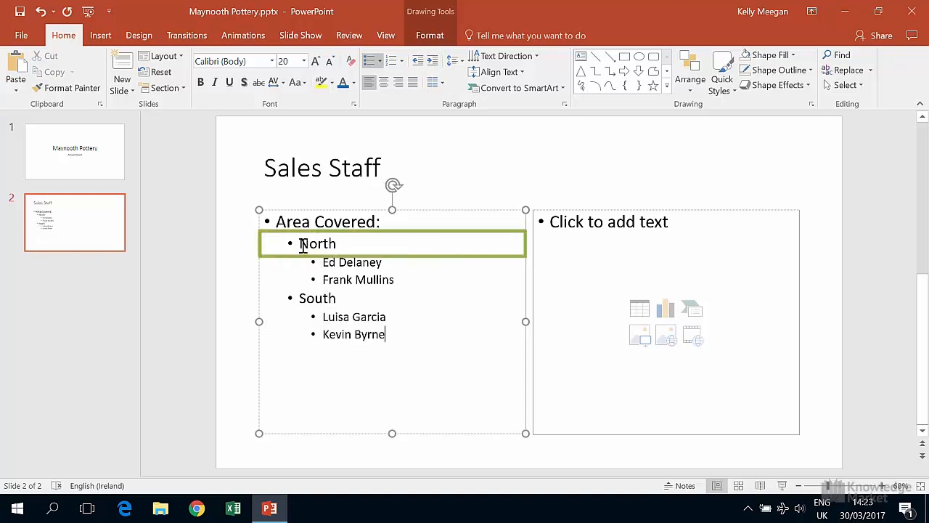
{"action": "left_click", "coordinate": [314, 60]}
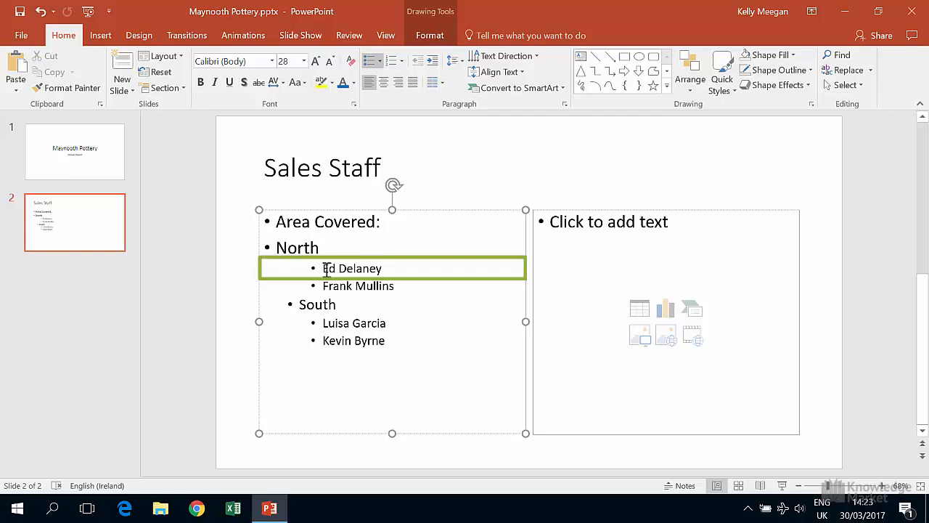
{"action": "left_click", "coordinate": [417, 61]}
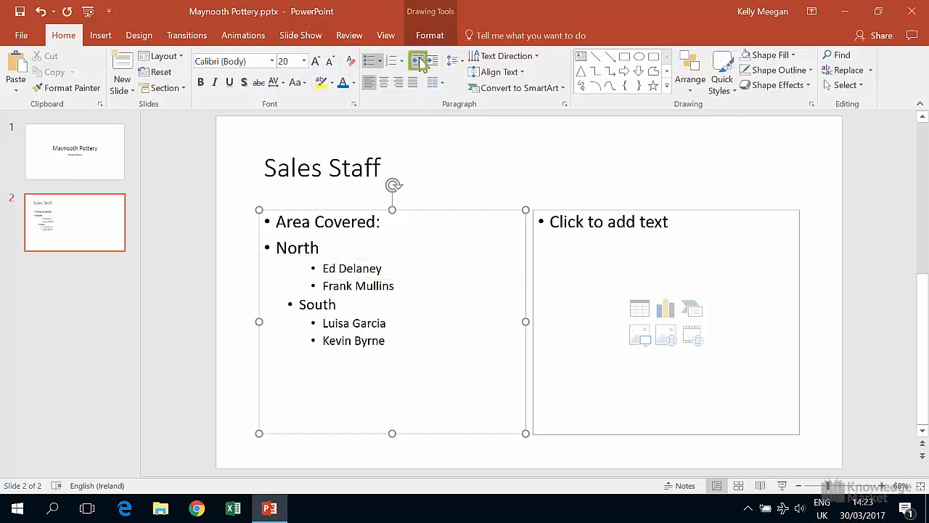
{"action": "left_click", "coordinate": [417, 61]}
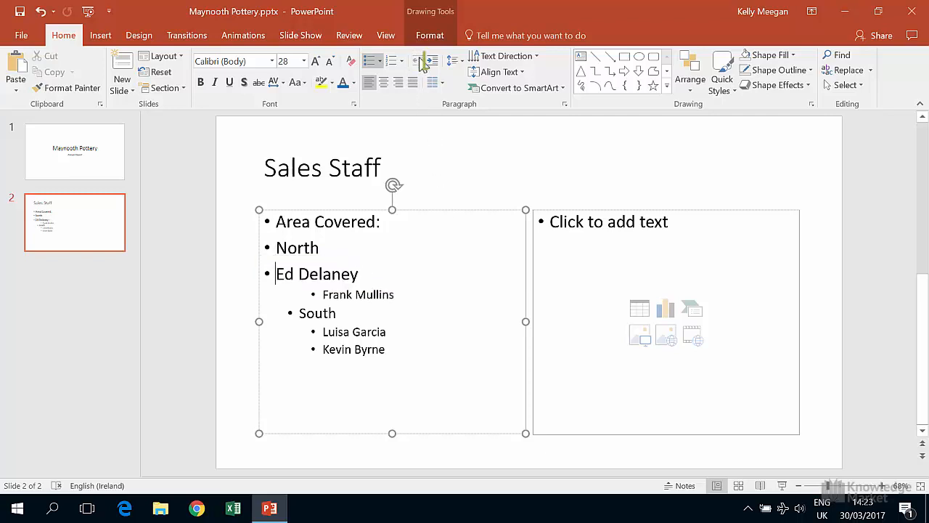
{"action": "left_click", "coordinate": [434, 61]}
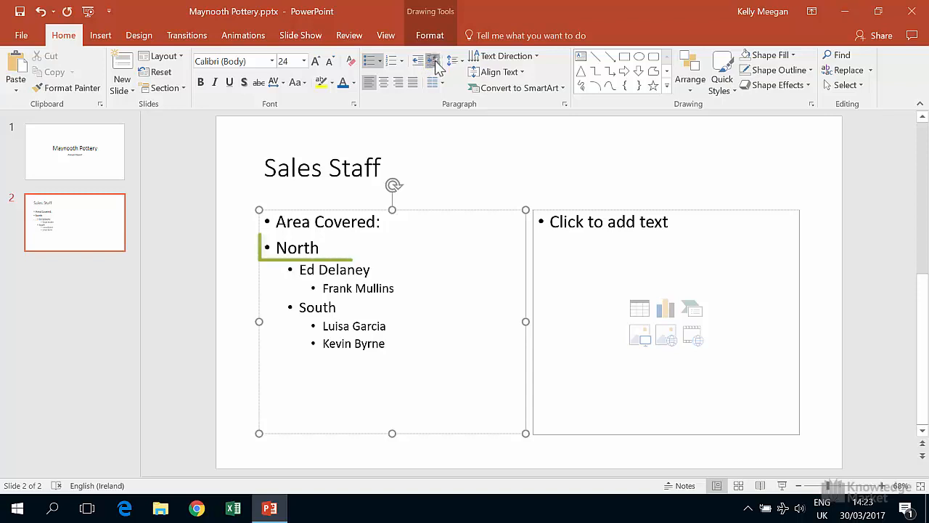
{"action": "left_click", "coordinate": [431, 61]}
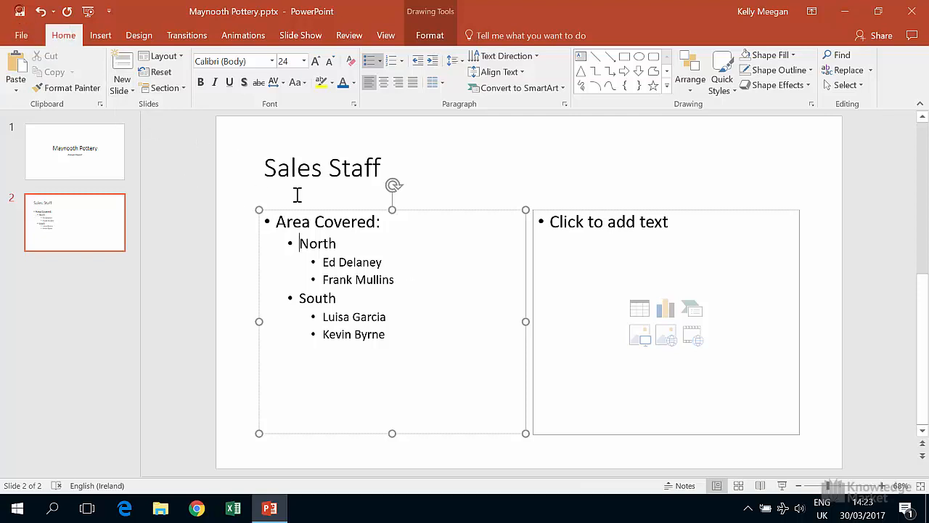
{"action": "mouse_move", "coordinate": [432, 281]}
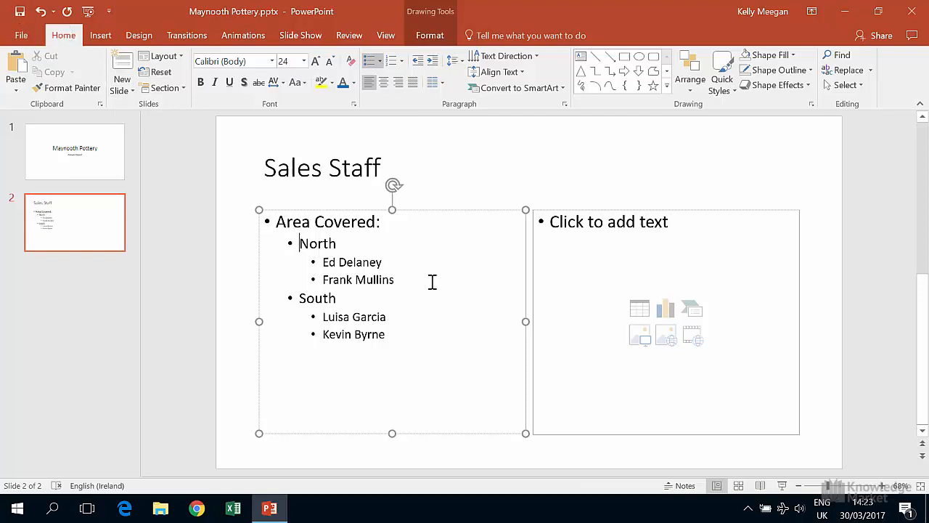